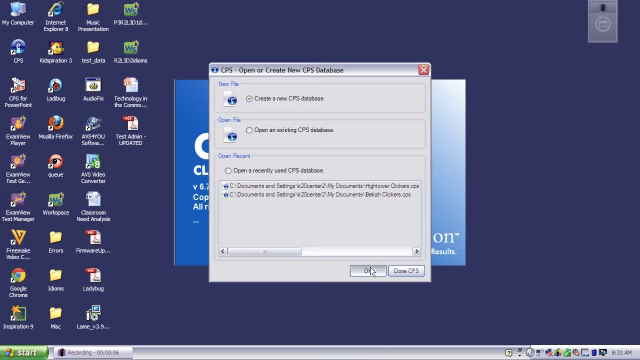
Create a new CPS database named HightowersClickers in My Documents.
left_click(369, 270)
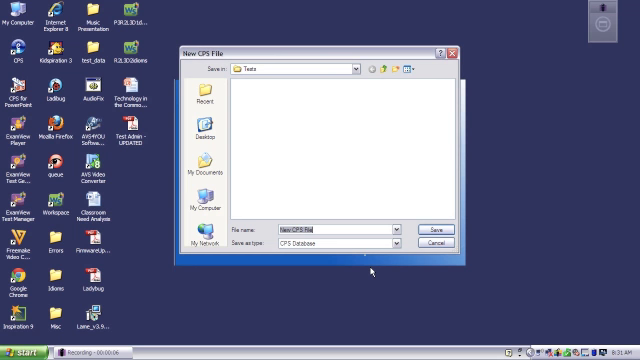
type("Hg")
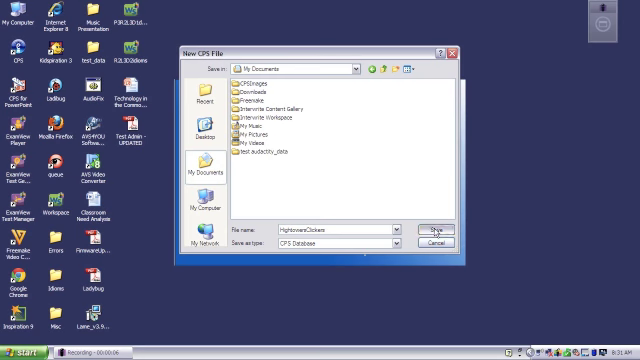
left_click(430, 228)
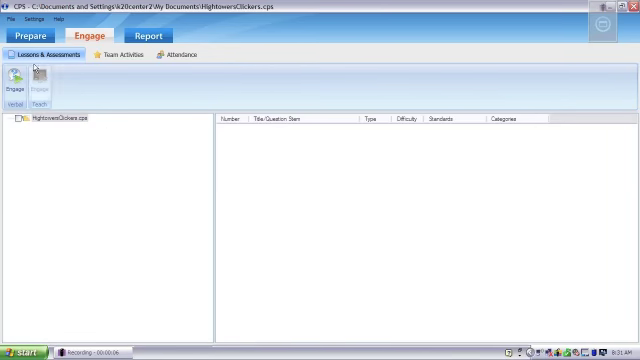
Launch the New Class Wizard from Prepare > Classes & Students with New > Class.
left_click(30, 33)
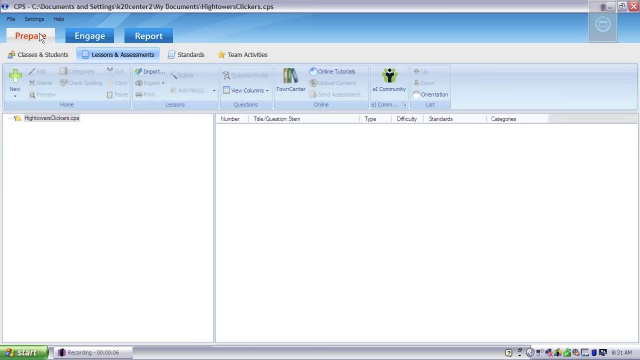
left_click(43, 56)
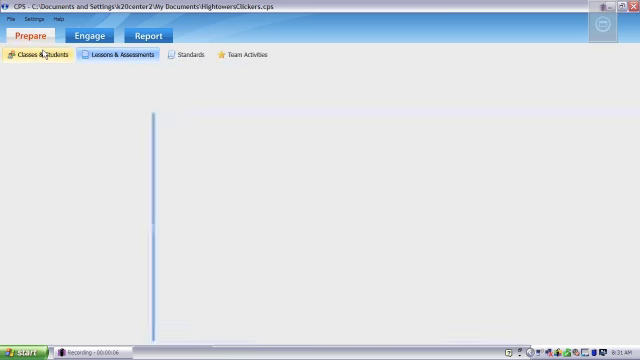
left_click(40, 55)
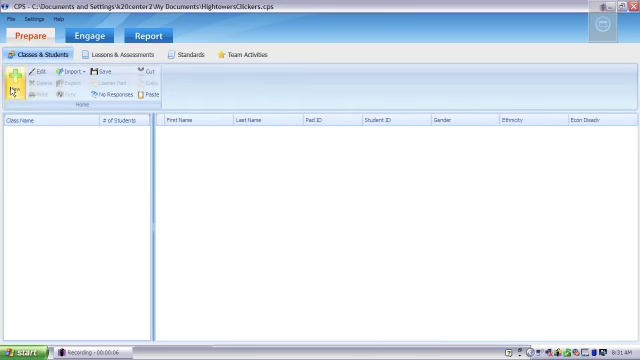
left_click(18, 82)
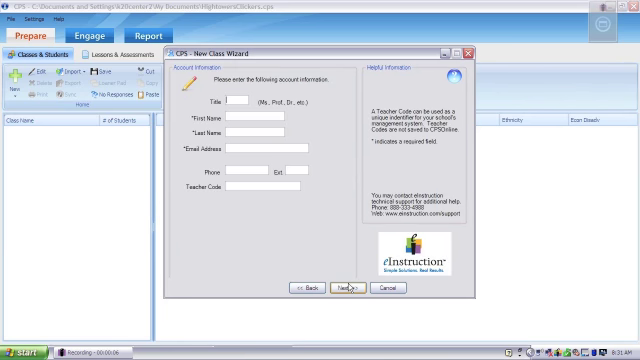
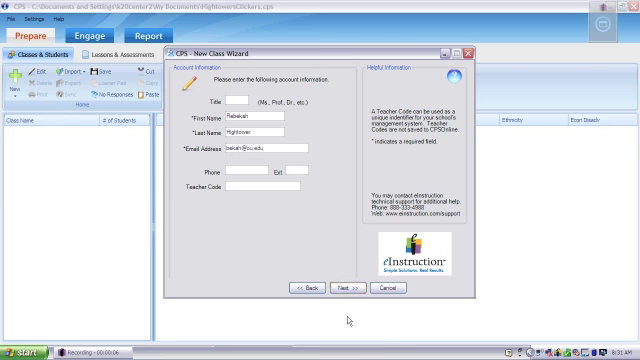
left_click(352, 288)
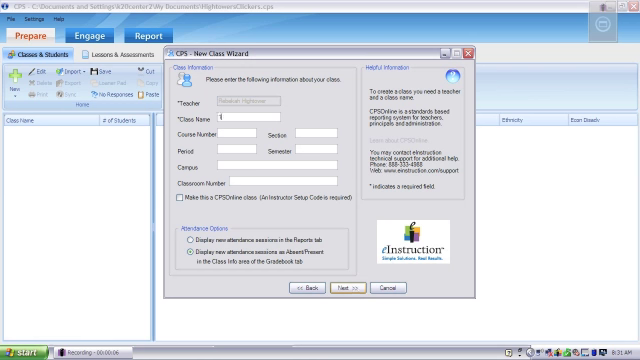
Name the class '1st Hour' and finish the wizard to its congratulations page.
type("1st Hour")
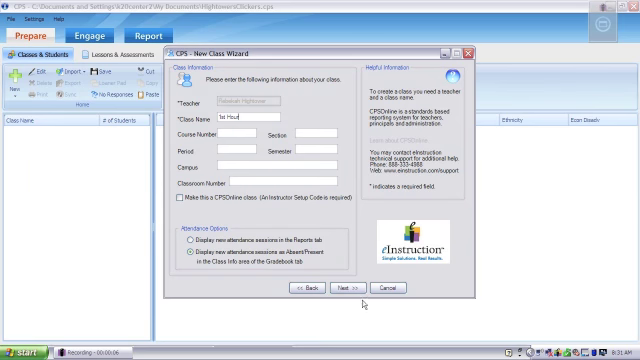
left_click(337, 287)
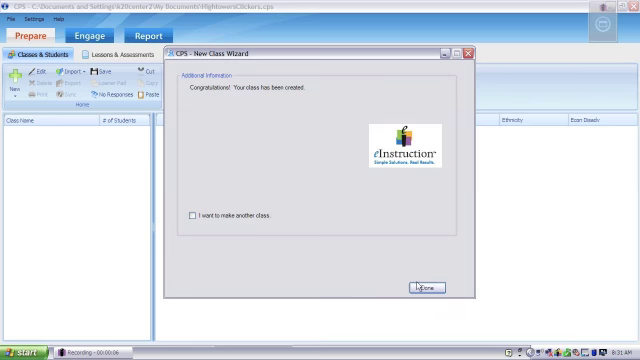
left_click(422, 291)
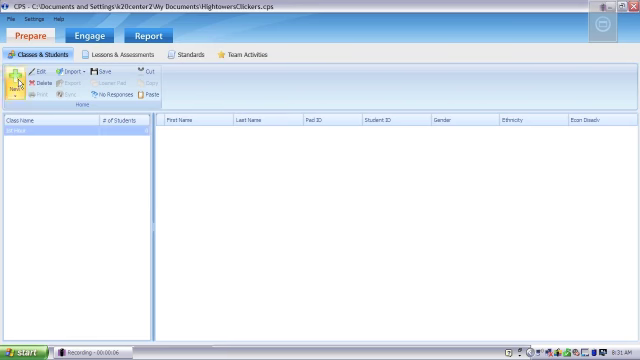
Add 32 numbered placeholder students to 1st Hour via New > Student and review the list.
left_click(16, 78)
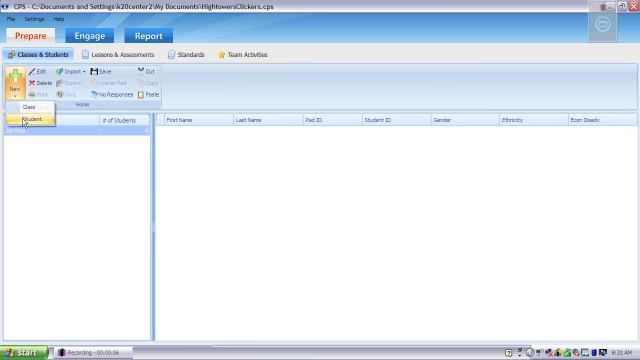
left_click(32, 116)
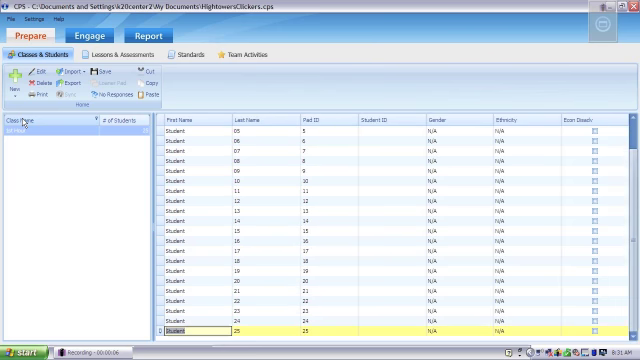
scroll("down", 3)
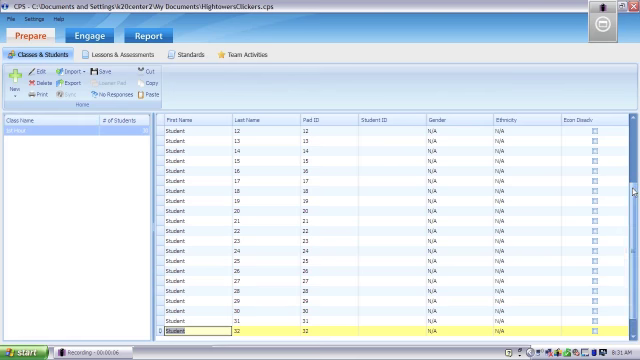
scroll("up", 3)
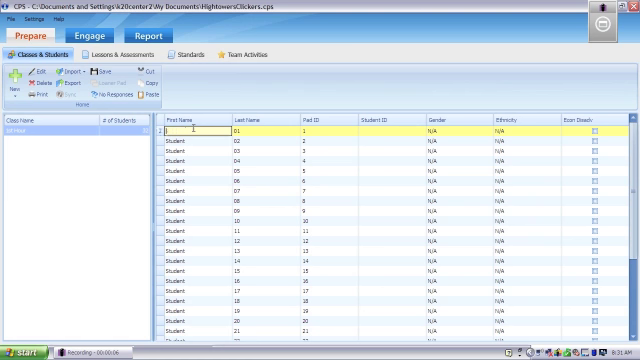
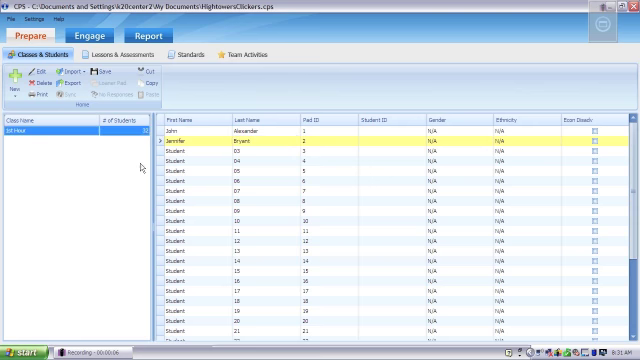
mouse_move(182, 204)
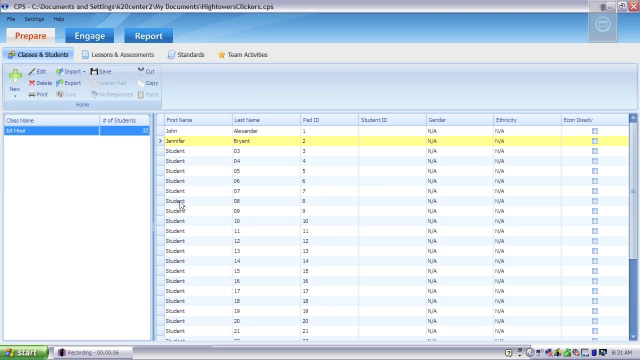
mouse_move(129, 268)
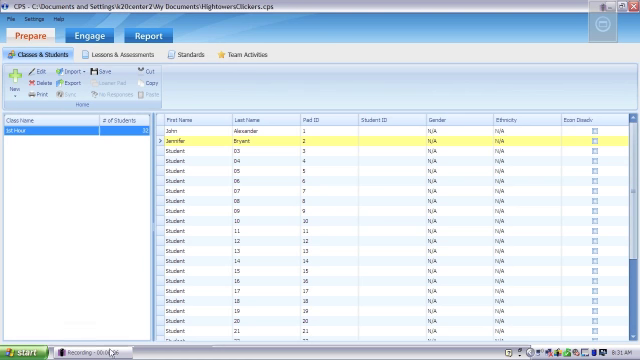
mouse_move(24, 107)
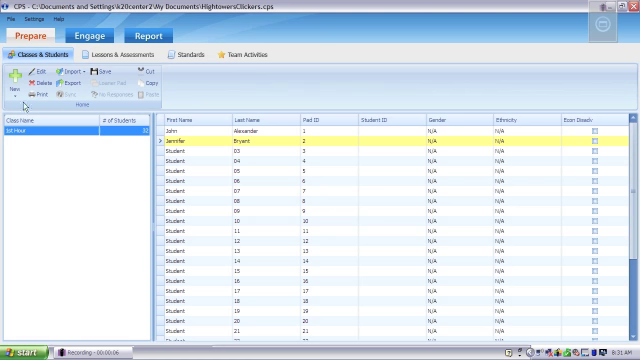